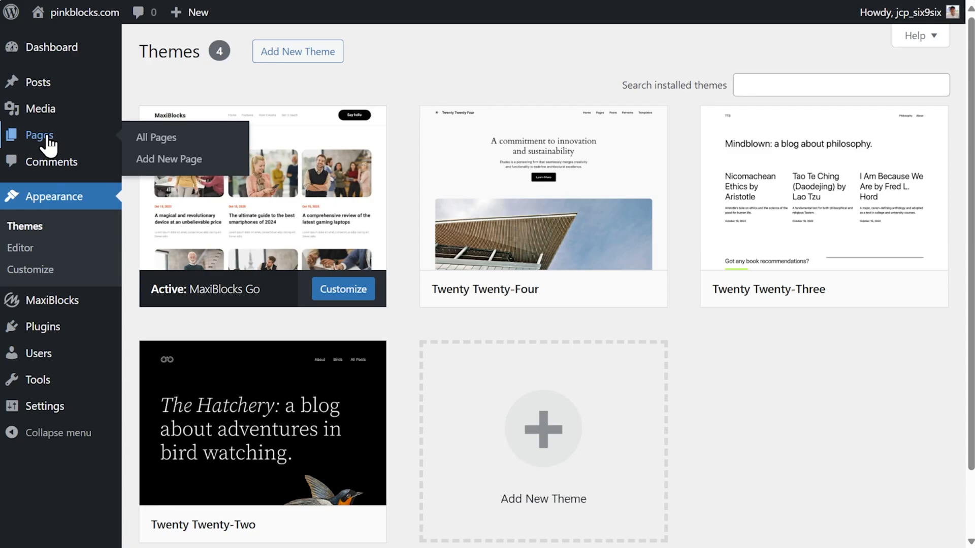
- Show the All Pages list with the Privacy Policy and Sample Page drafts
click(156, 137)
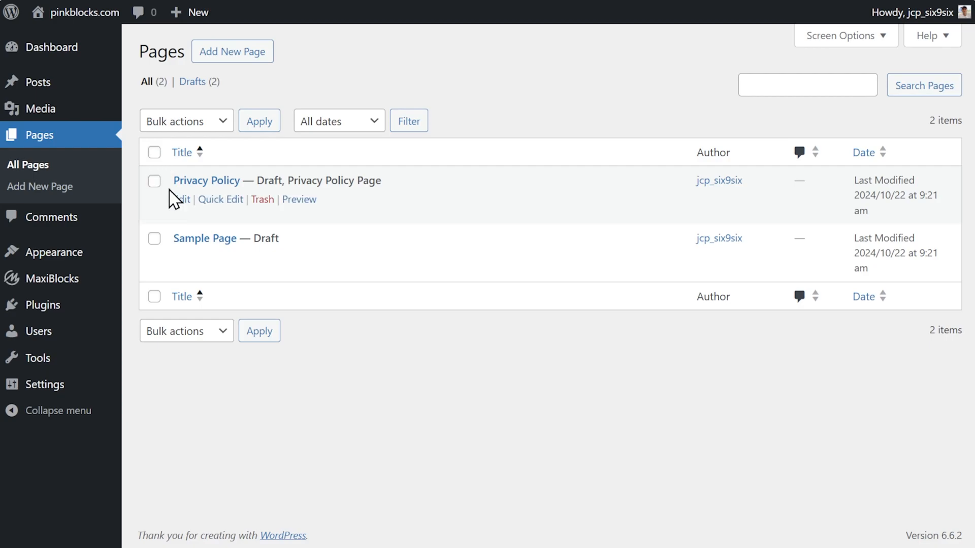
mouse_move(154, 237)
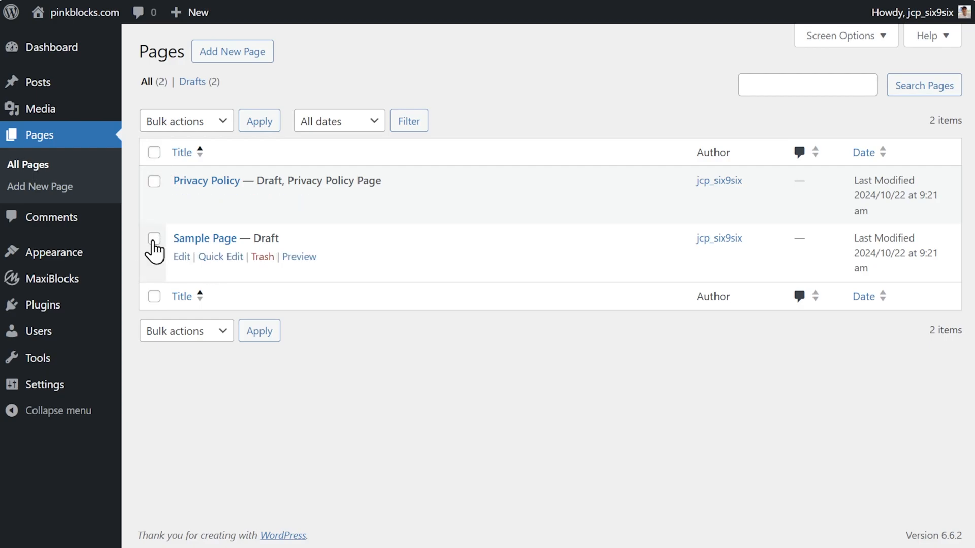
- Move the Sample Page and Privacy Policy drafts to the Trash and view it
click(262, 255)
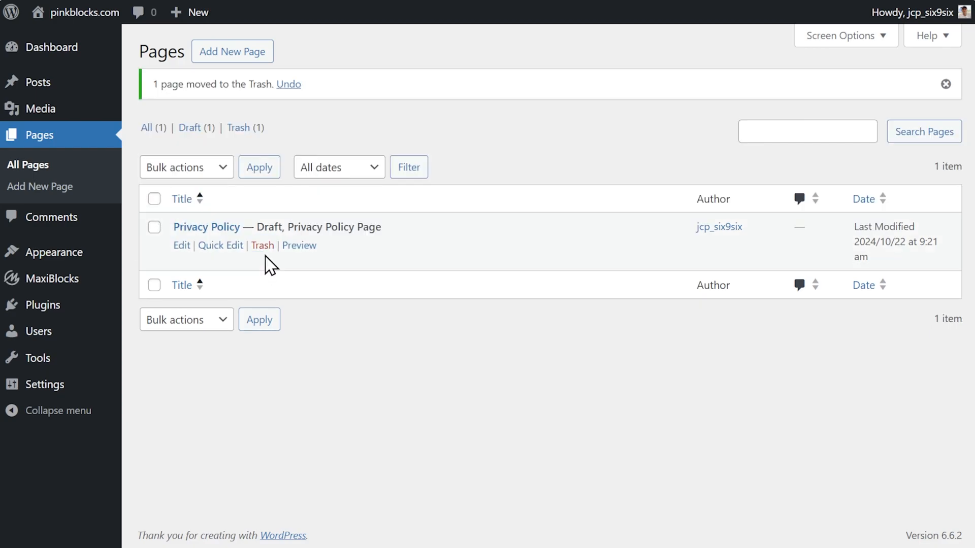
click(262, 245)
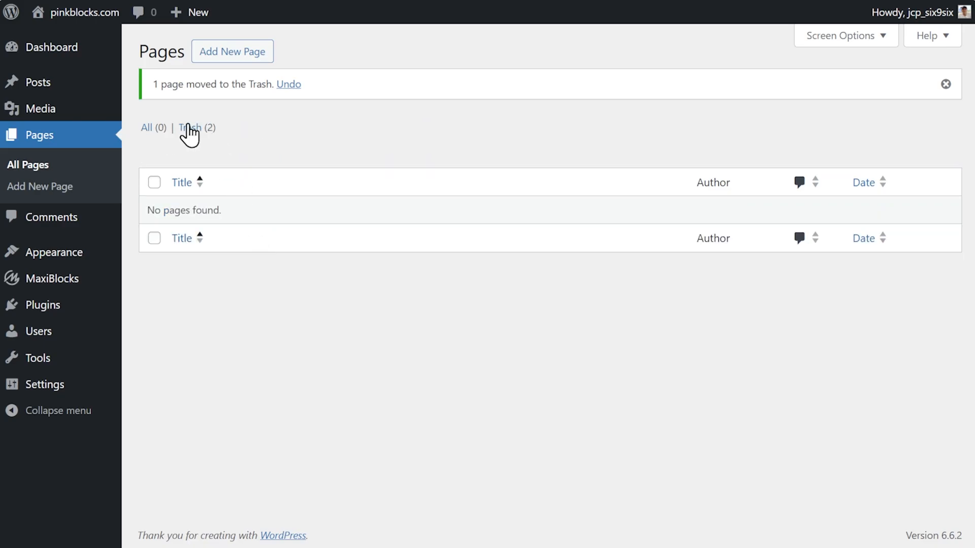
click(193, 128)
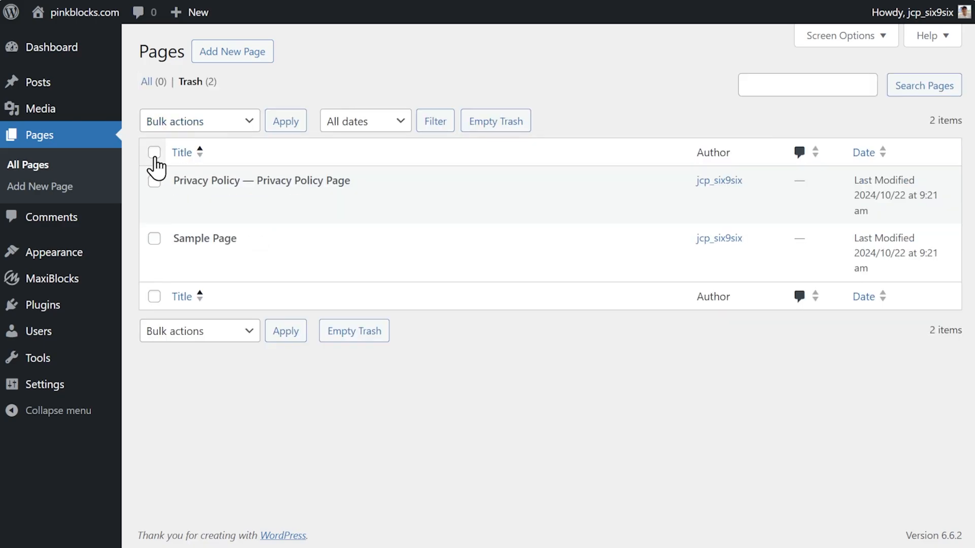
- Delete all trashed pages permanently, leaving the pages list empty
click(153, 152)
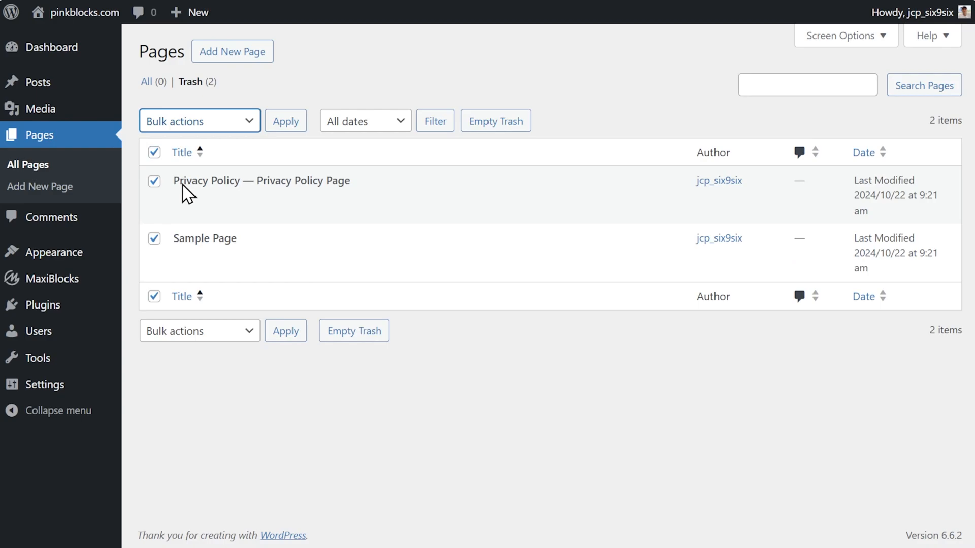
click(199, 121)
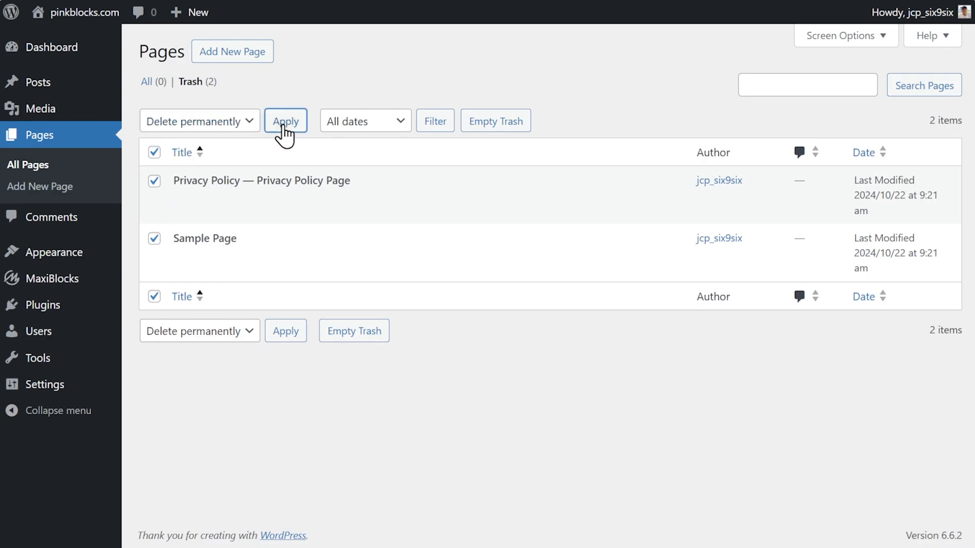
click(285, 120)
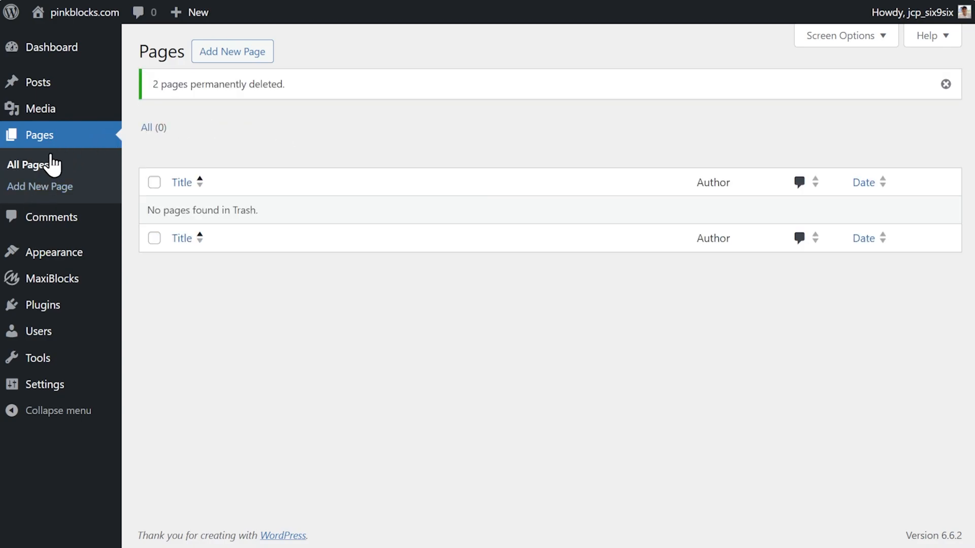
click(946, 85)
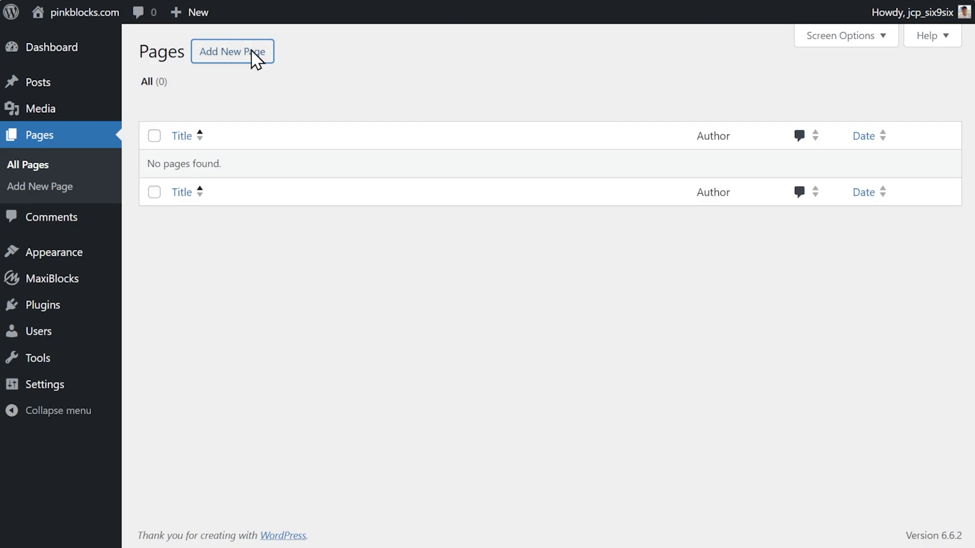
- Create and publish a new page titled Home, dismissing the welcome guide
click(231, 51)
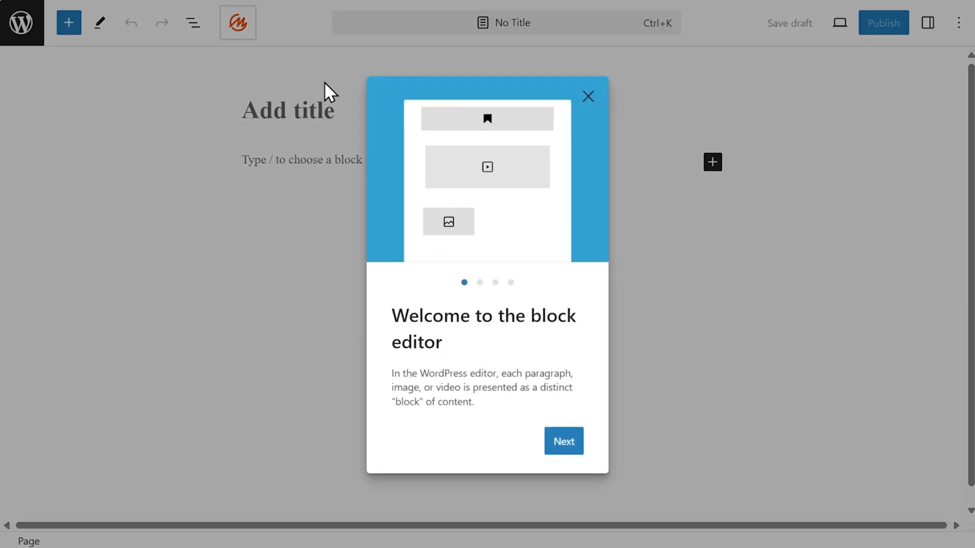
click(588, 96)
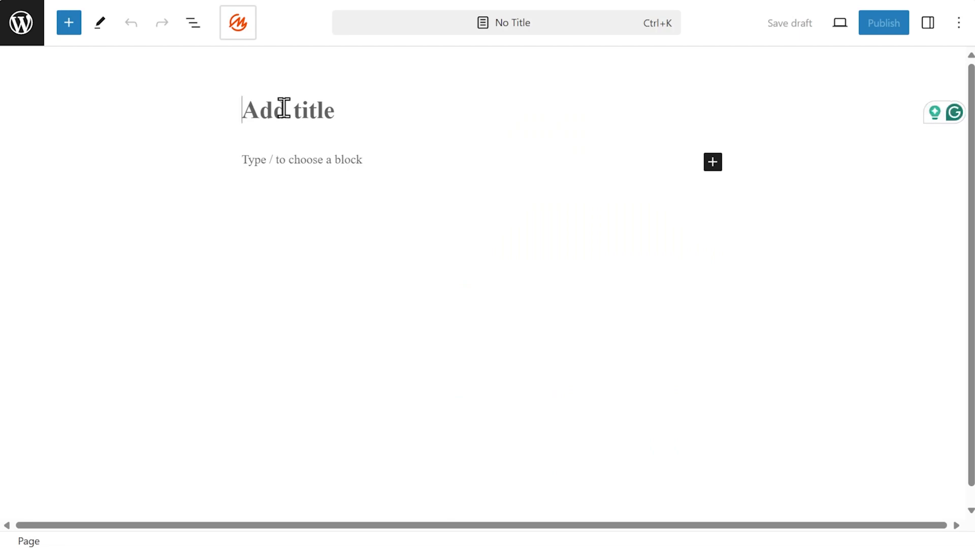
text(Home)
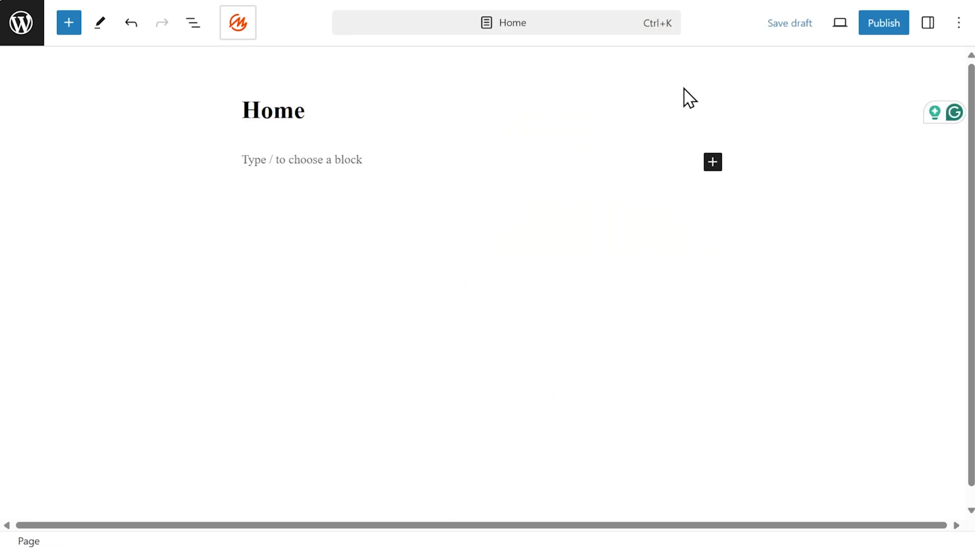
click(882, 24)
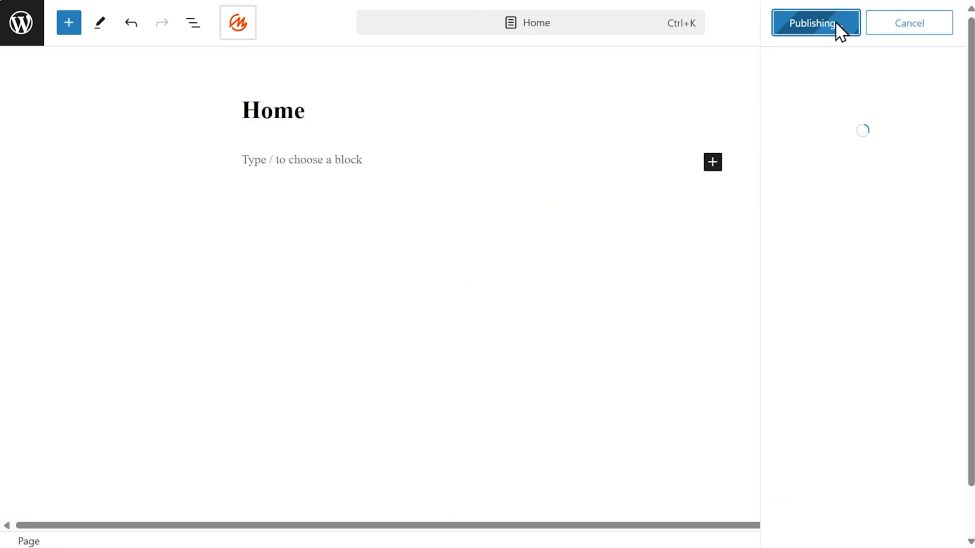
click(815, 23)
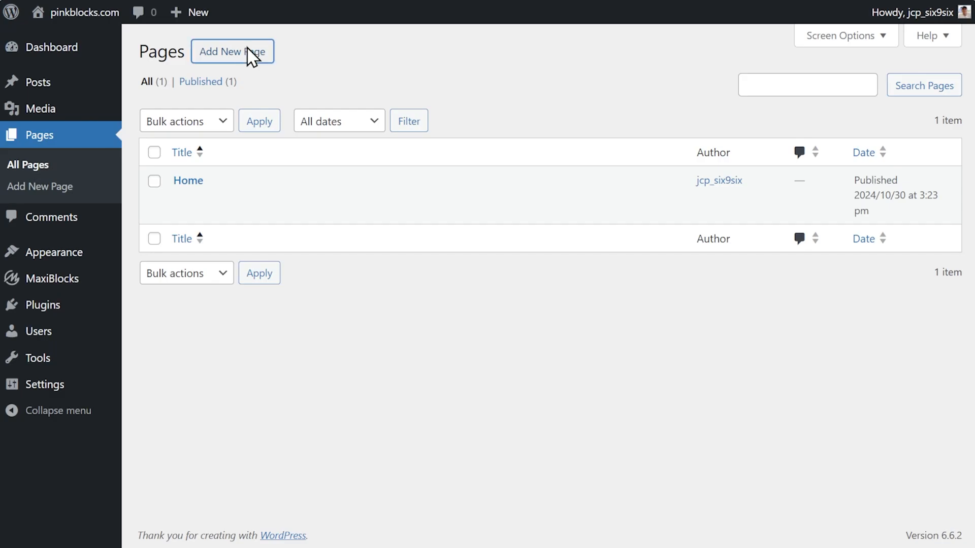
- Create and publish a new page titled About, then return to the pages list
click(232, 52)
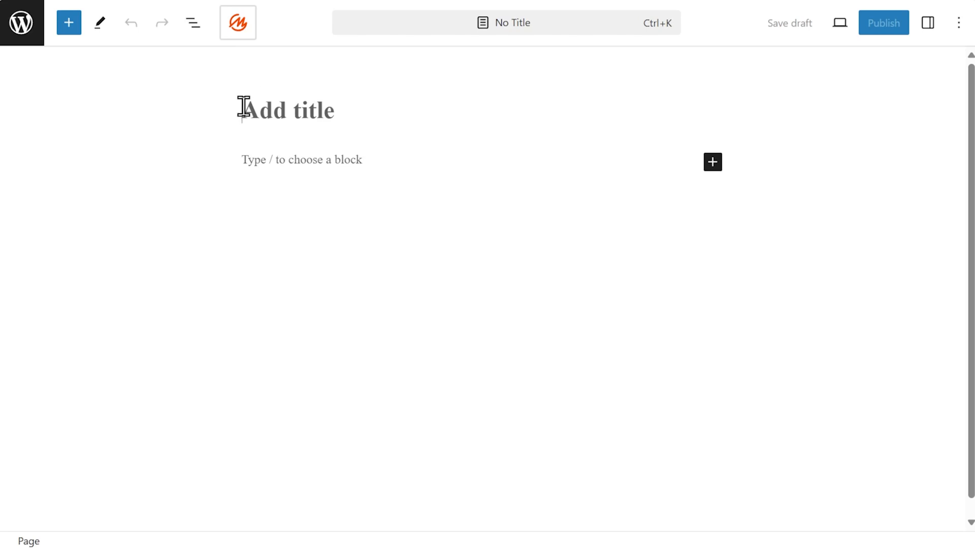
text(About)
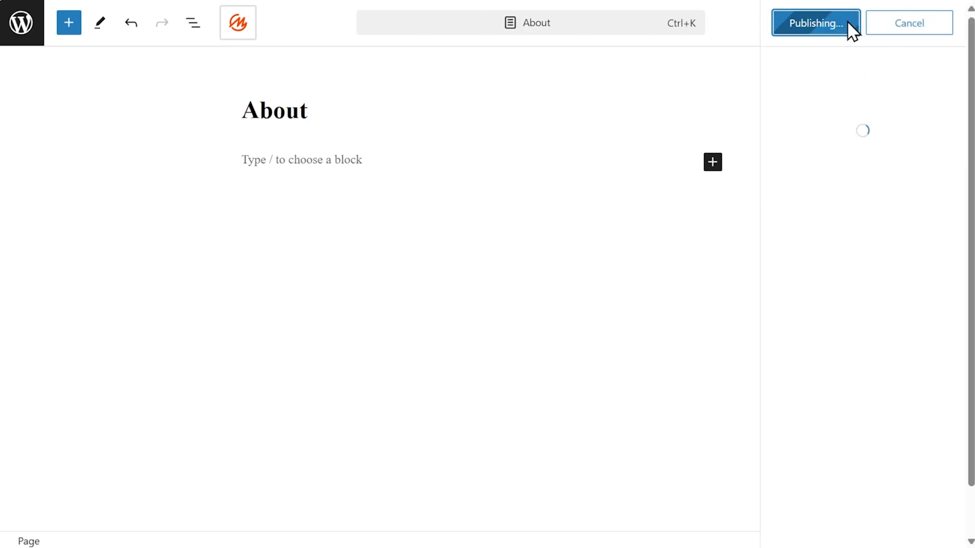
click(816, 23)
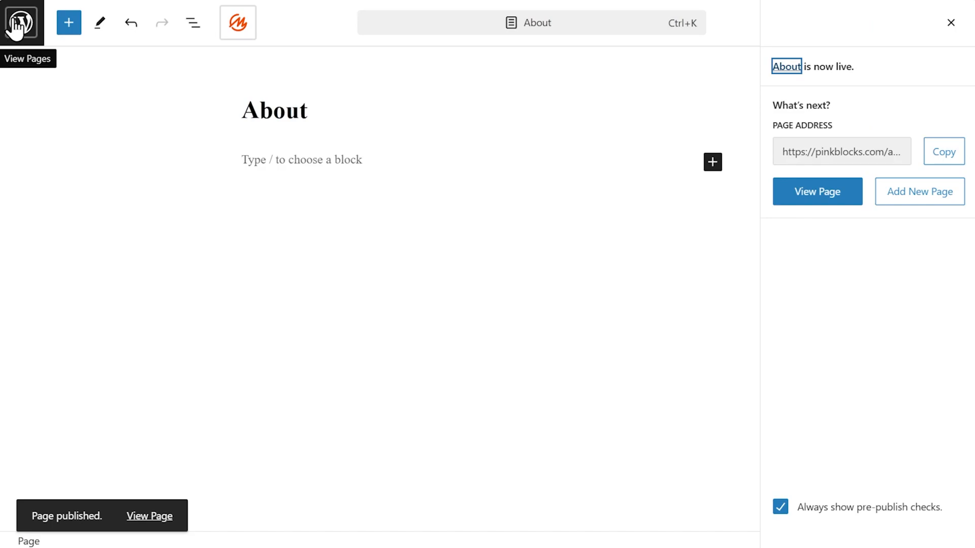
click(21, 23)
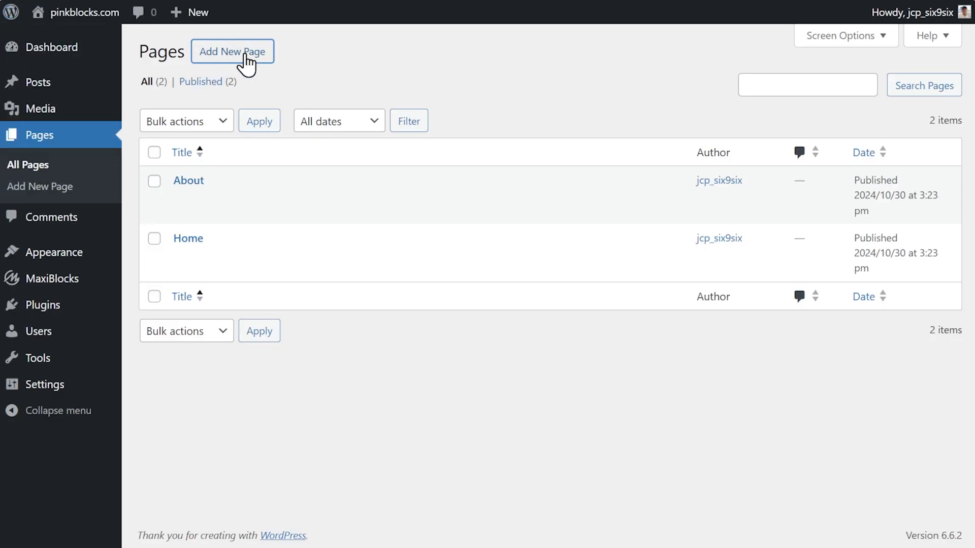
- Create and publish a new page titled Blog
click(231, 50)
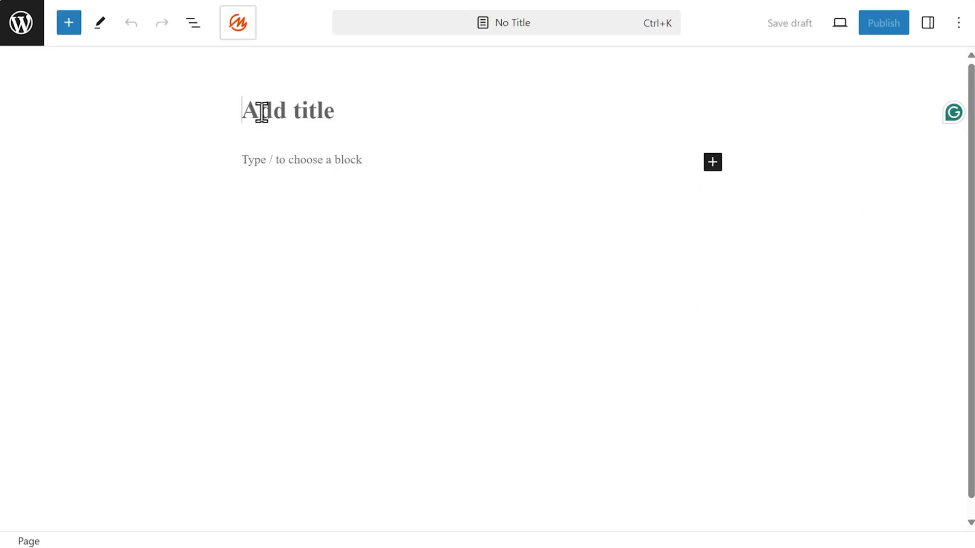
text(Blog)
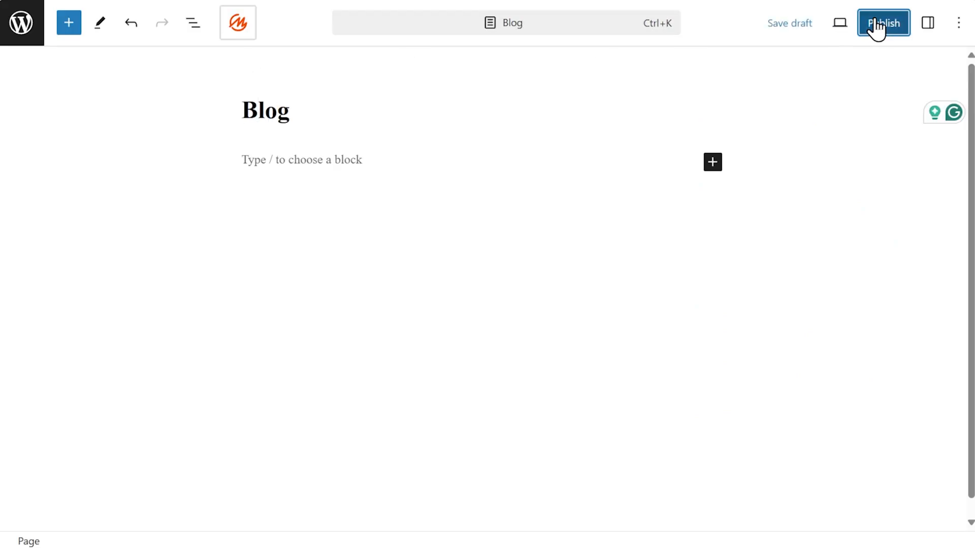
click(882, 24)
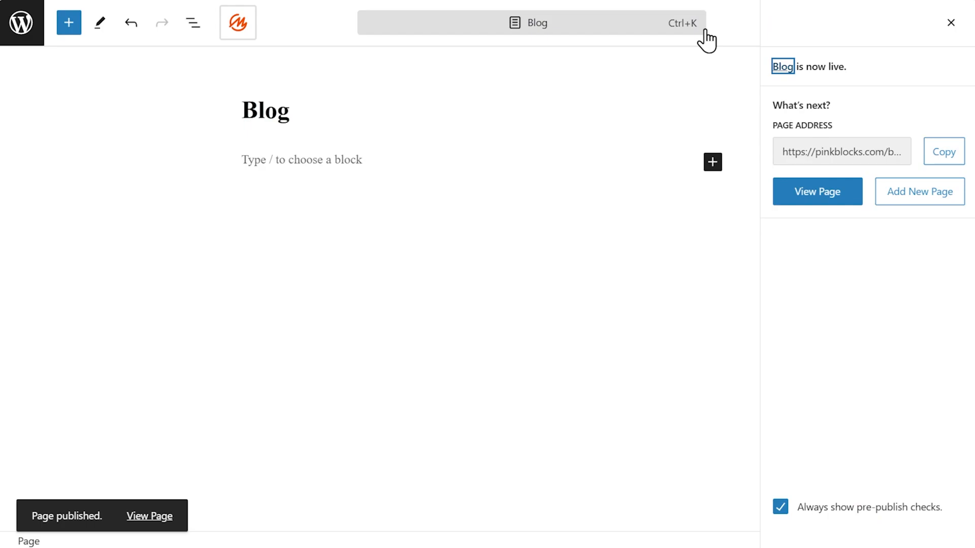
mouse_move(102, 55)
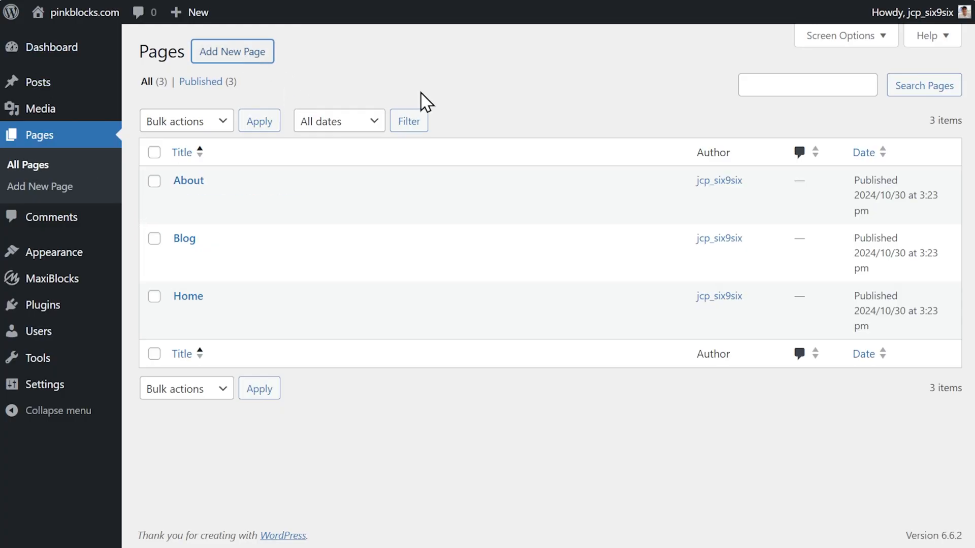
- Start a new page and title it Contact, leaving it unpublished
click(232, 51)
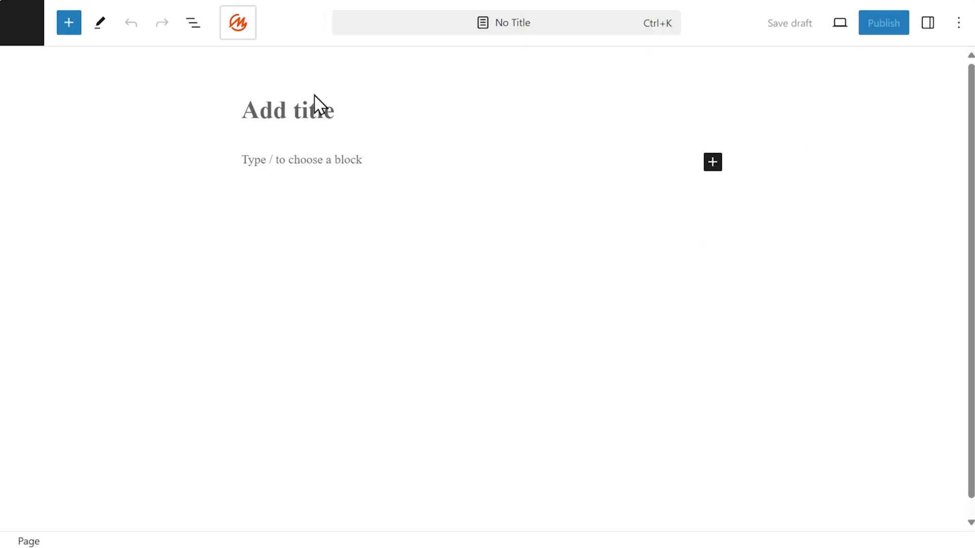
text(Contact)
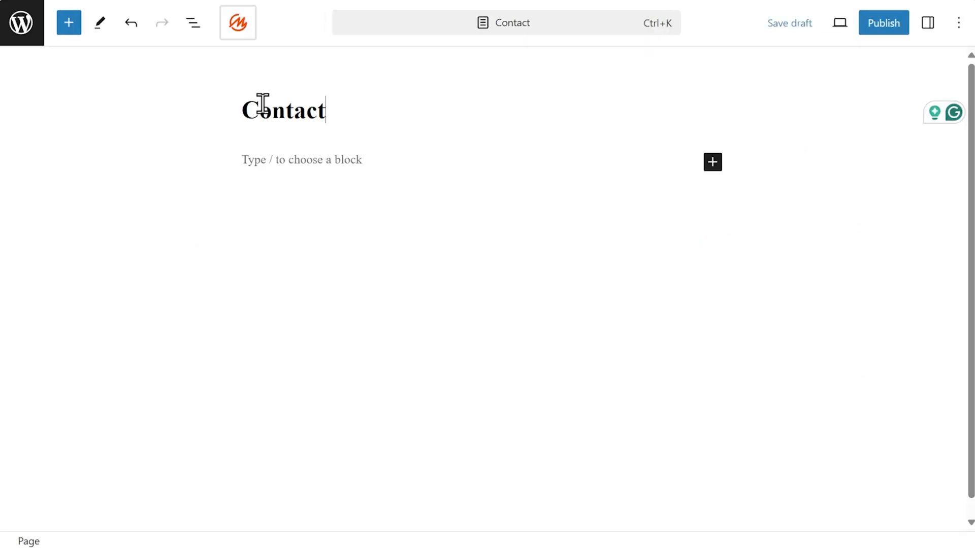